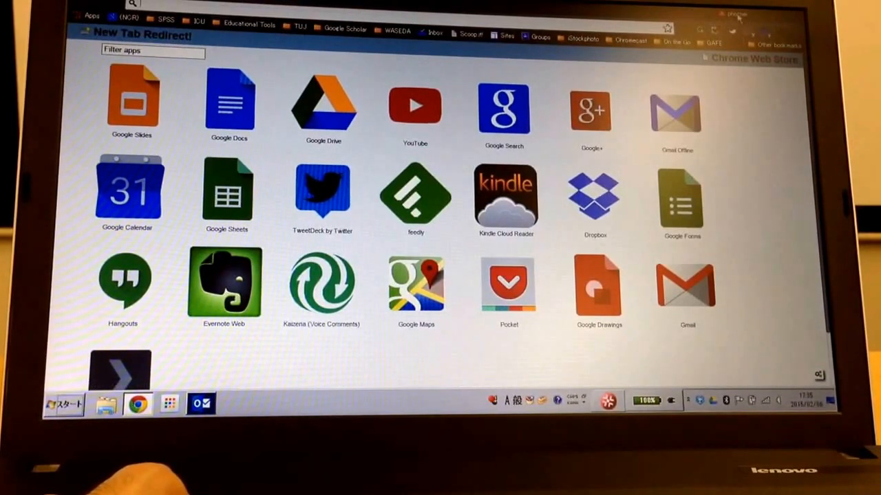
View Chrome Settings and dismiss the profile picture-and-name editor without saving changes.
{"action": "left_click", "coordinate": [732, 14]}
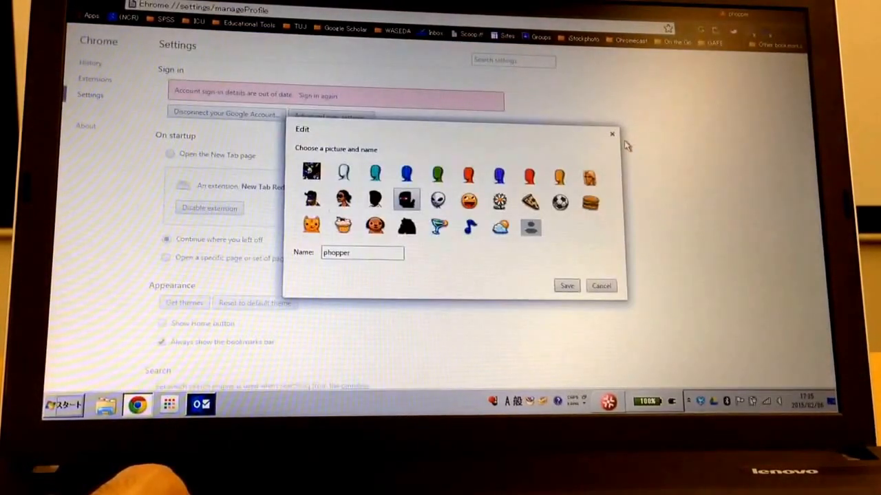
{"action": "mouse_move", "coordinate": [478, 275]}
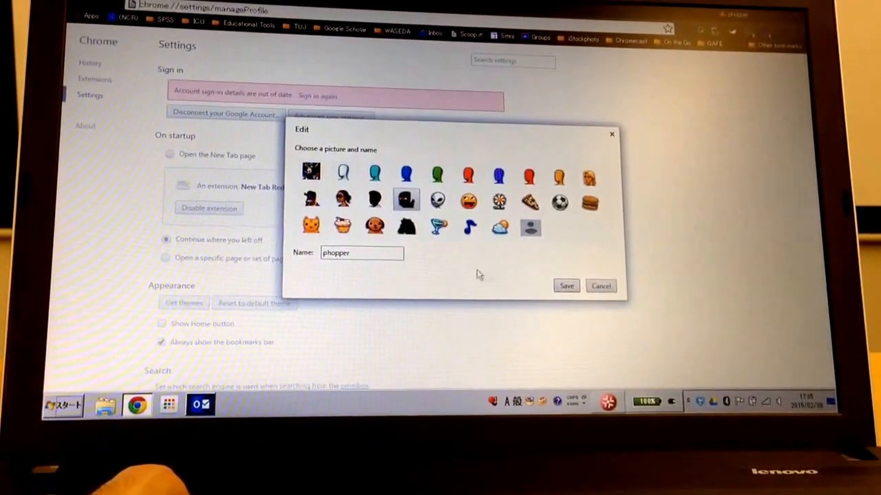
{"action": "left_click", "coordinate": [311, 171]}
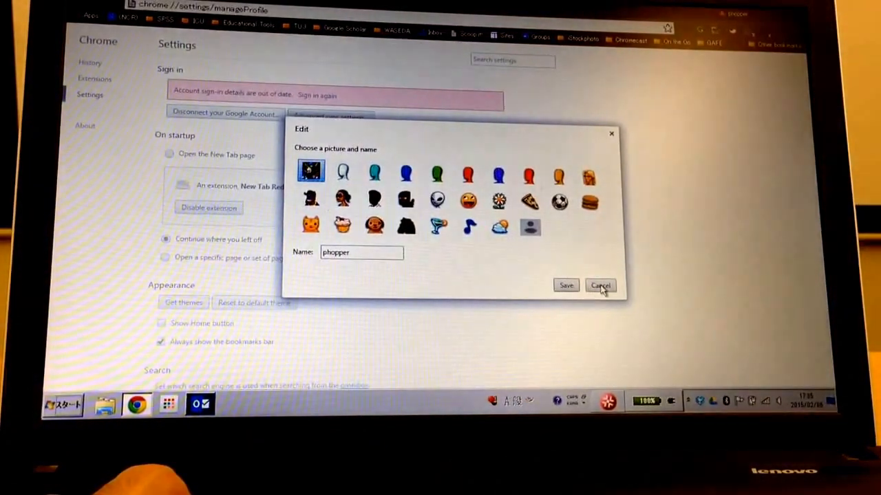
{"action": "left_click", "coordinate": [600, 285]}
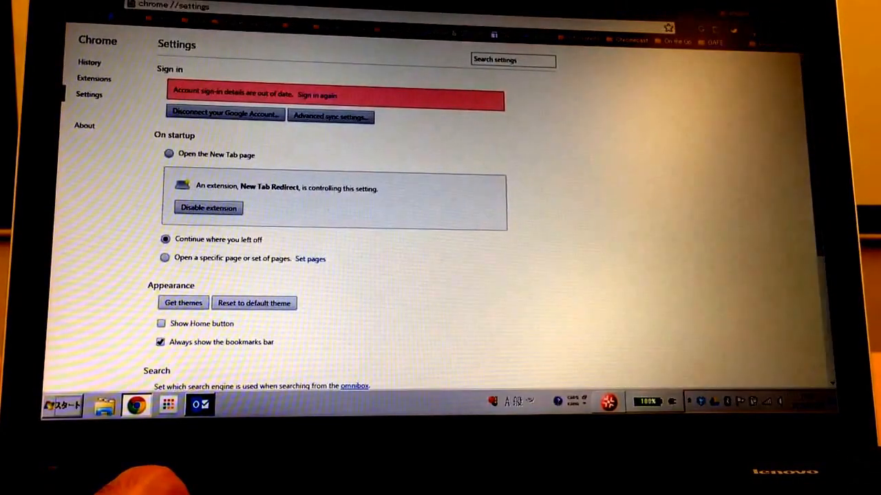
{"action": "left_click", "coordinate": [732, 30]}
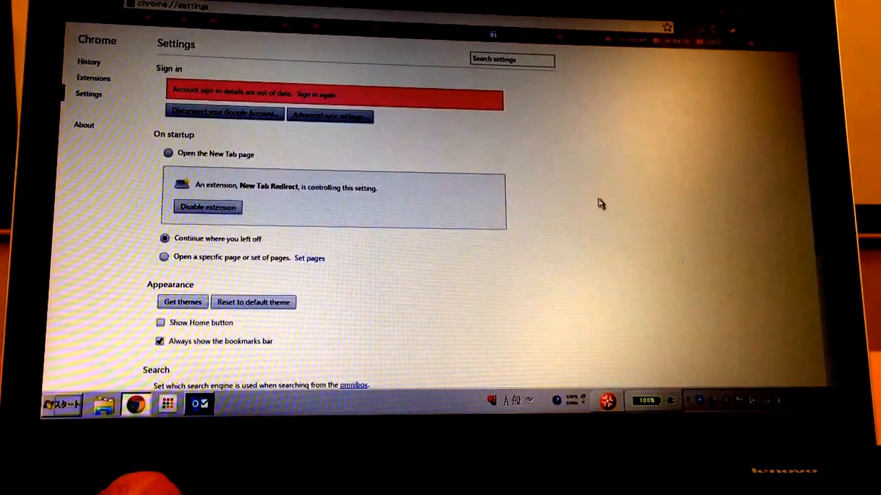
{"action": "mouse_move", "coordinate": [366, 146]}
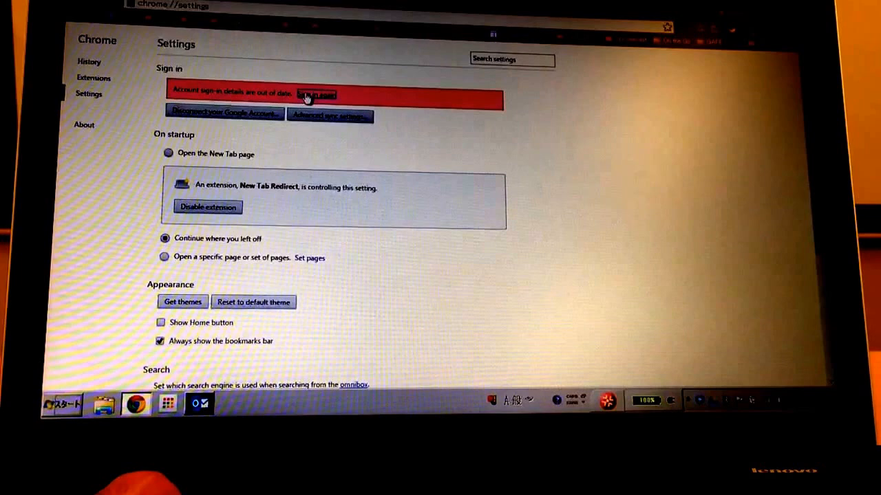
{"action": "left_click", "coordinate": [316, 94]}
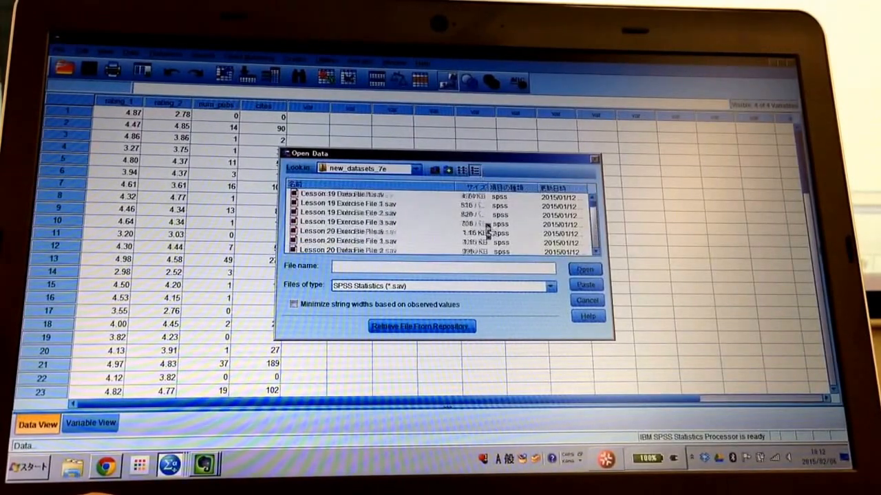
Load Lesson 24 Exercise File 1.sav from the Open Data file list.
{"action": "scroll", "scroll_direction": "down", "scroll_amount": 3}
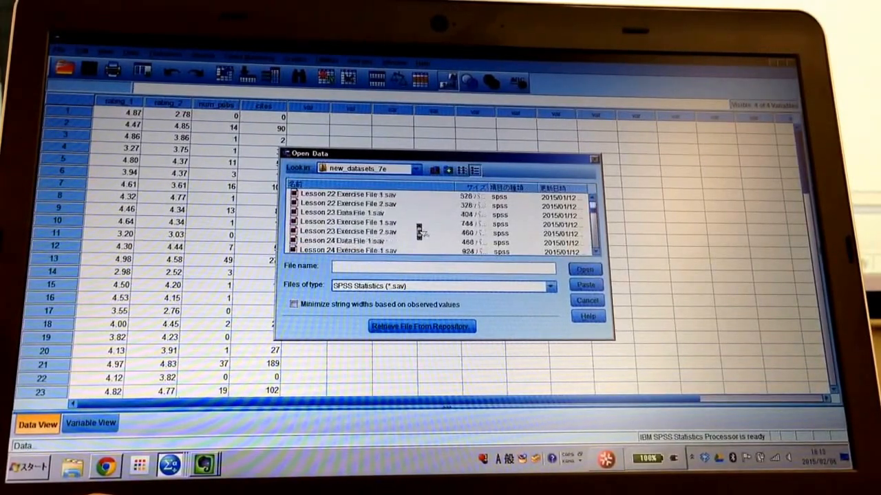
{"action": "scroll", "scroll_direction": "down", "scroll_amount": 3}
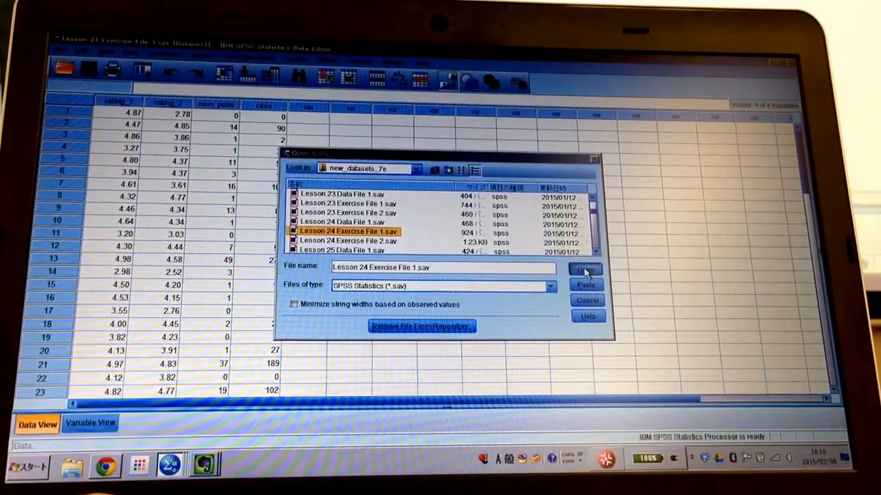
{"action": "left_click", "coordinate": [584, 268]}
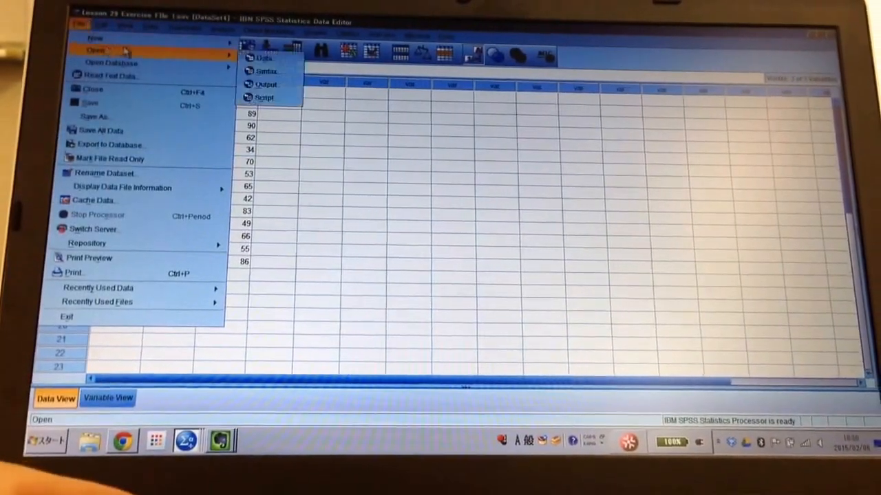
Load Lesson 29 Data File 1.sav with its four time-score columns via File > Open > Data.
{"action": "left_click", "coordinate": [264, 58]}
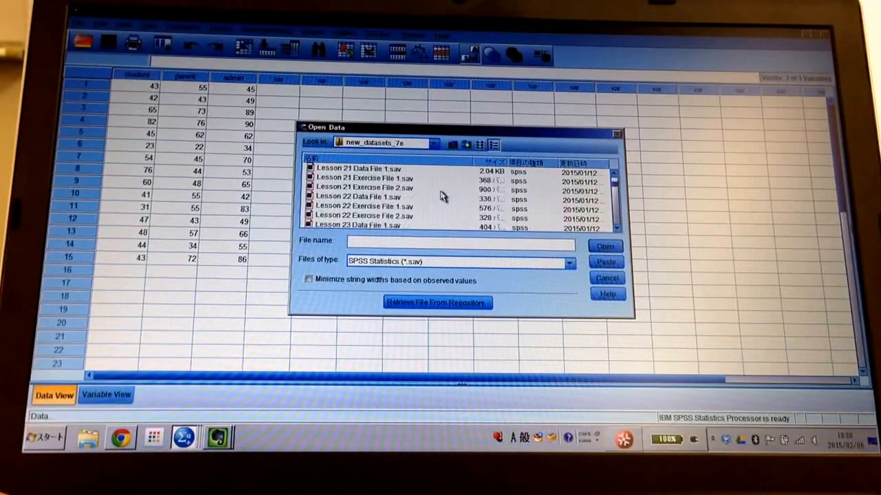
{"action": "scroll", "scroll_direction": "down", "scroll_amount": 3}
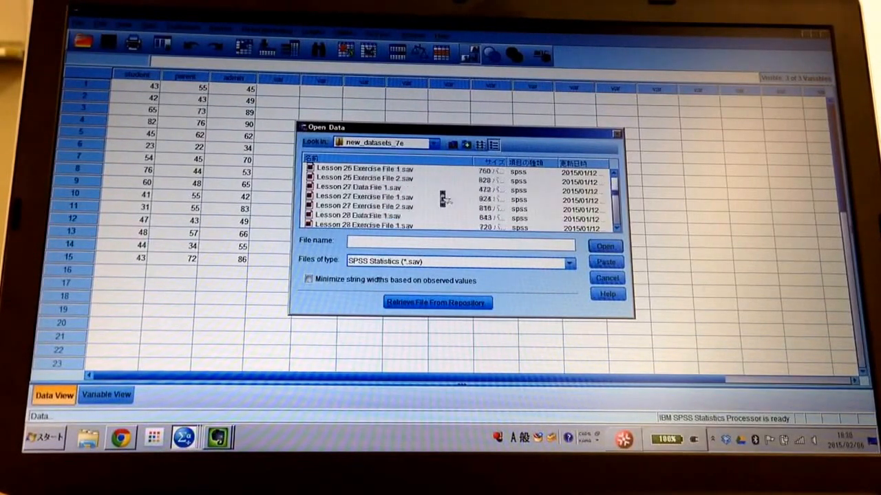
{"action": "scroll", "scroll_direction": "down", "scroll_amount": 3}
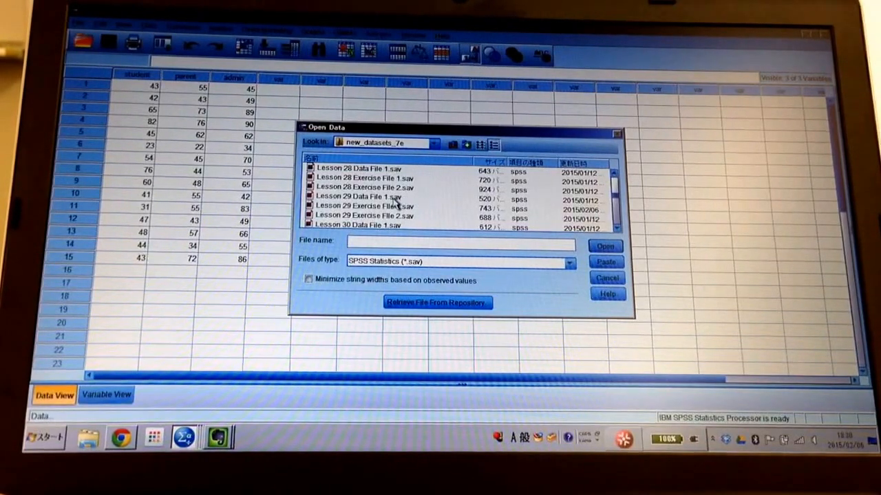
{"action": "left_click", "coordinate": [358, 196]}
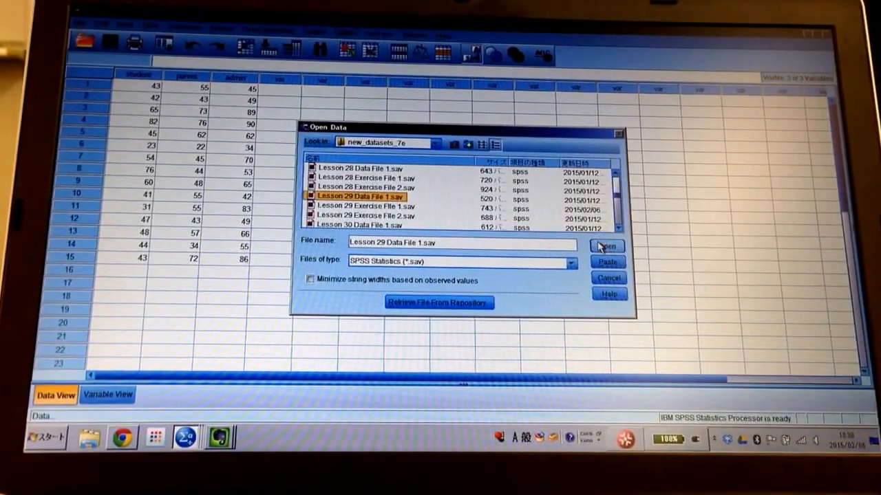
{"action": "left_click", "coordinate": [607, 244]}
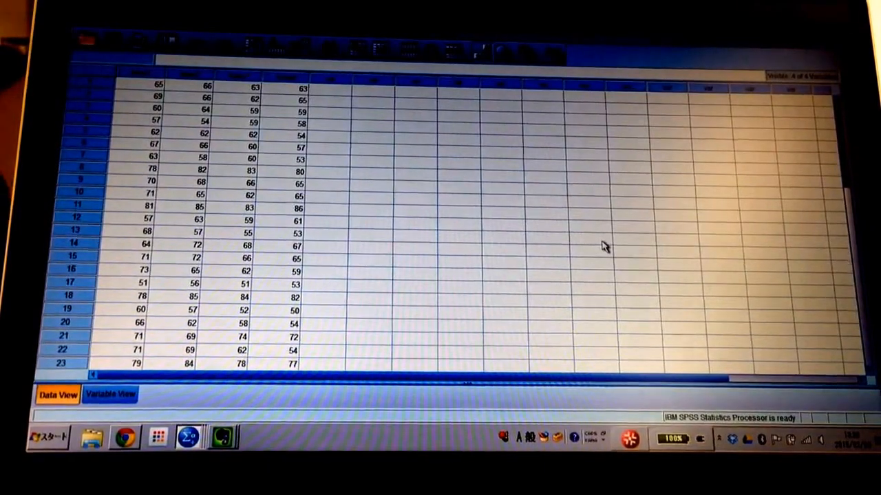
{"action": "scroll", "scroll_direction": "down", "scroll_amount": 3}
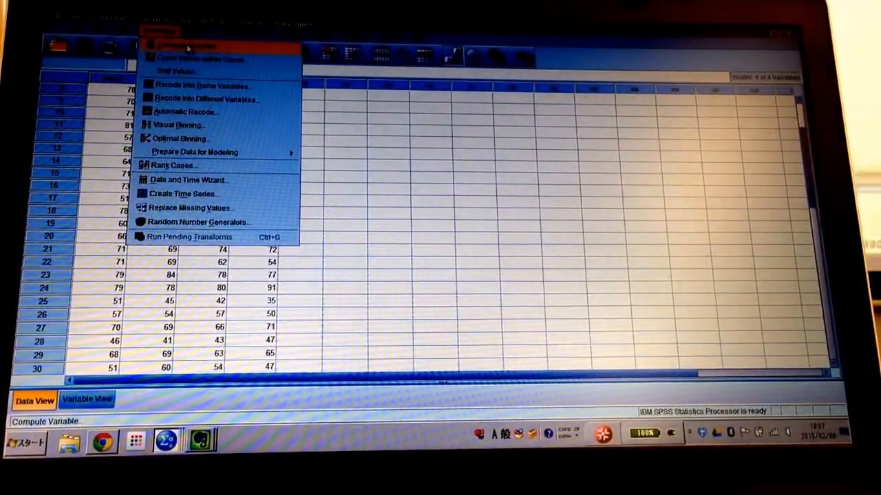
Start a Compute Variable definition with T2_T1 as the target variable.
{"action": "left_click", "coordinate": [186, 46]}
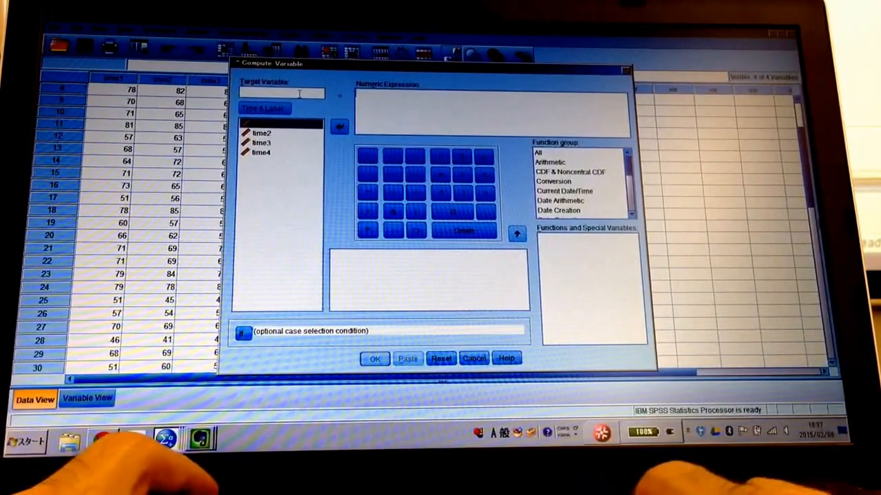
{"action": "type", "text": "T2"}
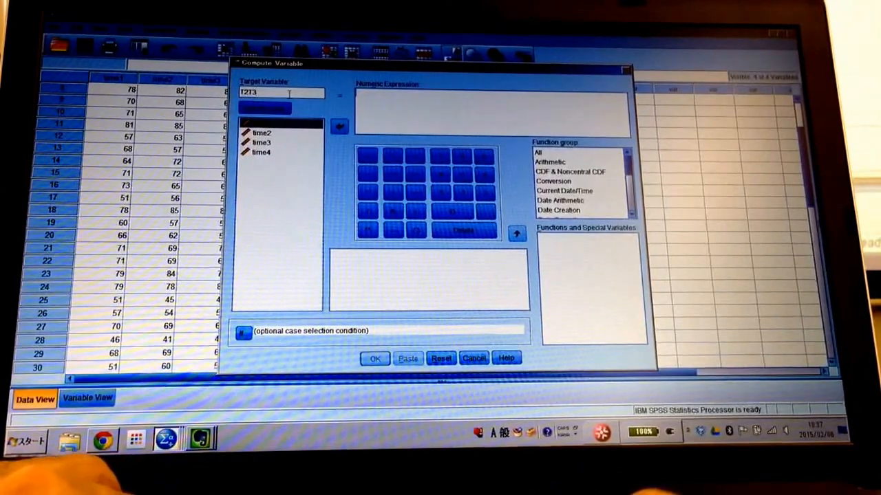
{"action": "key", "text": "Backspace"}
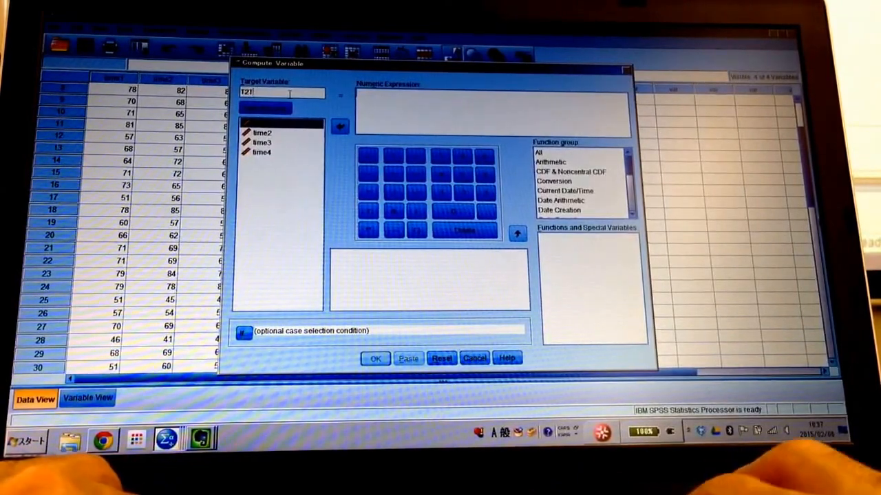
{"action": "type", "text": "_3"}
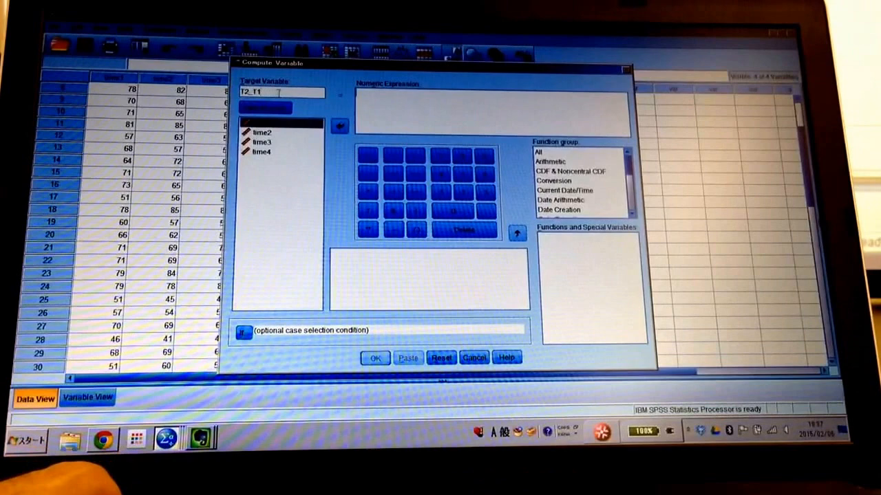
Build the numeric expression time2-time1 for the T2_T1 variable.
{"action": "left_click", "coordinate": [264, 122]}
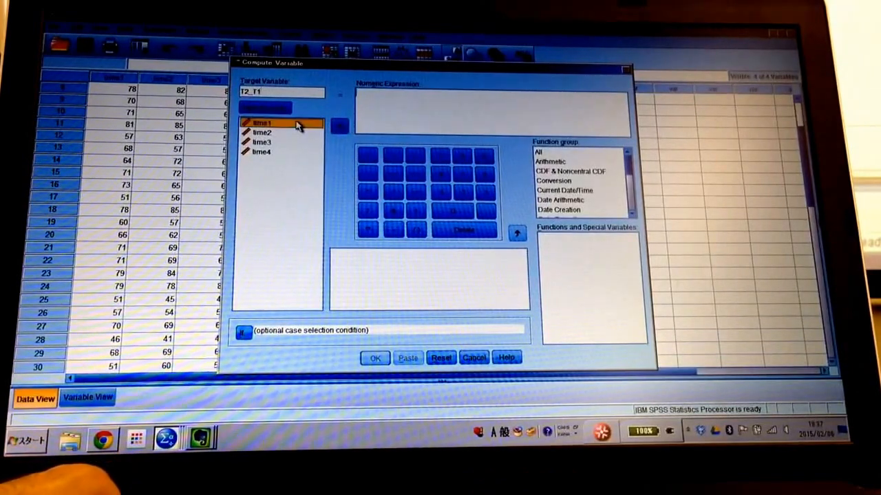
{"action": "left_click", "coordinate": [261, 132]}
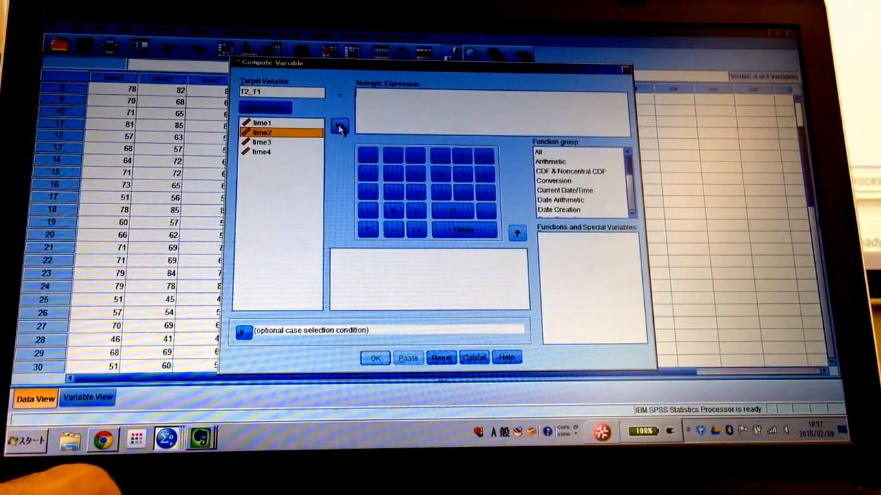
{"action": "left_click", "coordinate": [338, 127]}
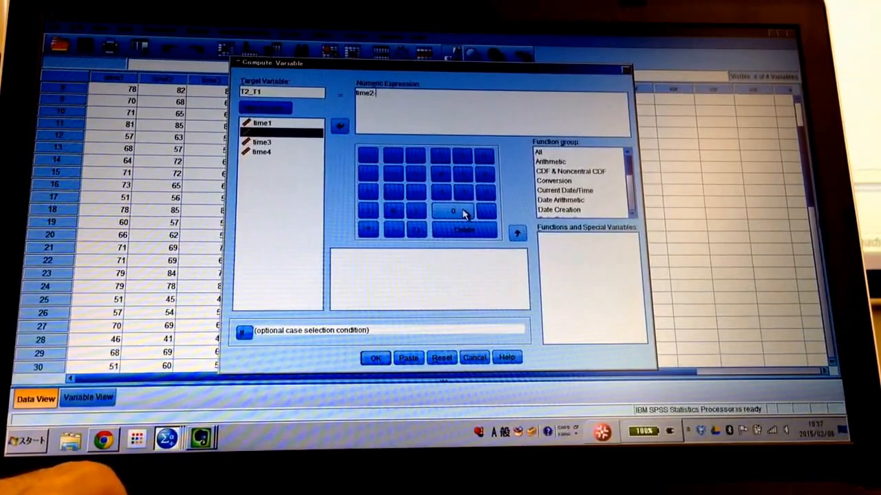
{"action": "left_click", "coordinate": [262, 122]}
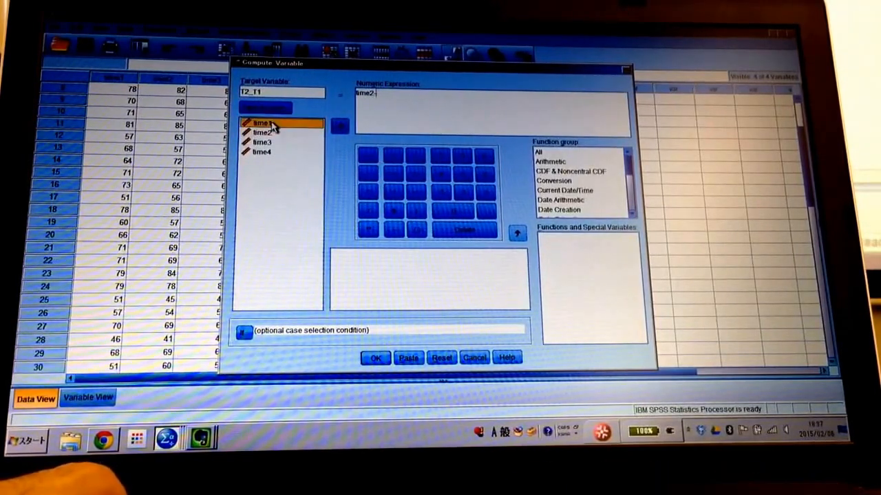
{"action": "left_click", "coordinate": [338, 126]}
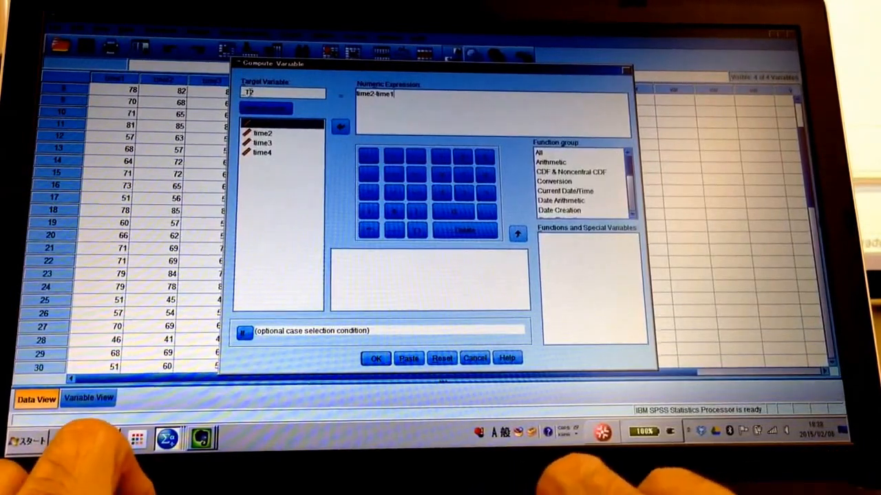
{"action": "type", "text": "_T2"}
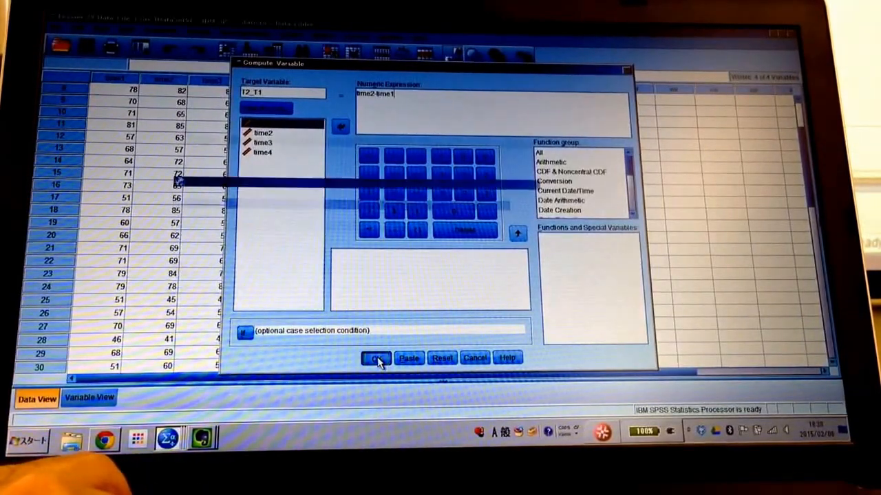
Run the computation to add the T2_T1 difference column and return to Data View.
{"action": "left_click", "coordinate": [374, 357]}
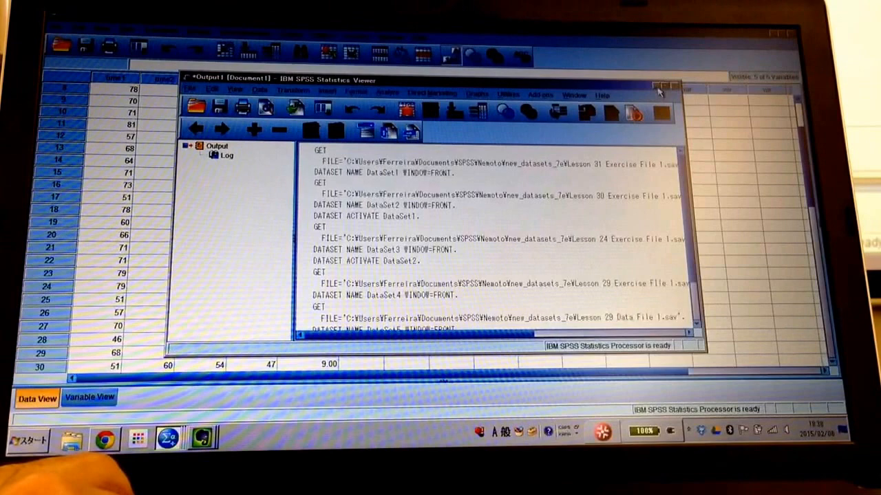
{"action": "left_click", "coordinate": [658, 83]}
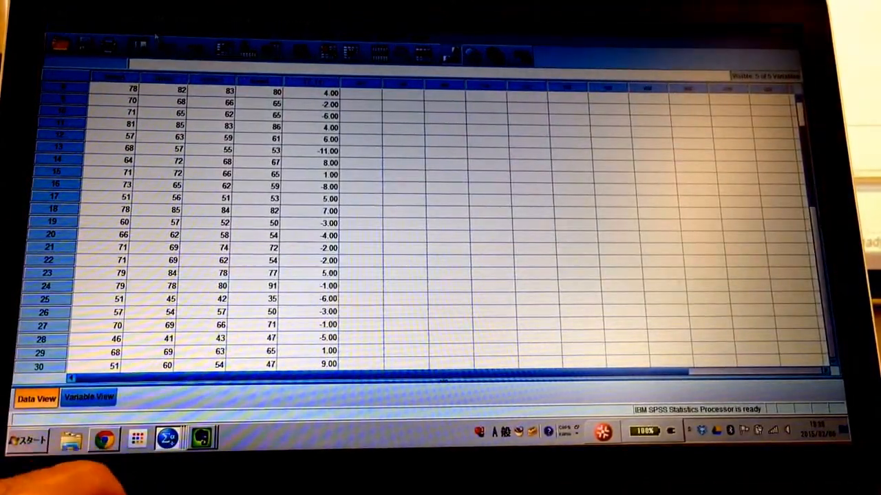
{"action": "left_click", "coordinate": [162, 47]}
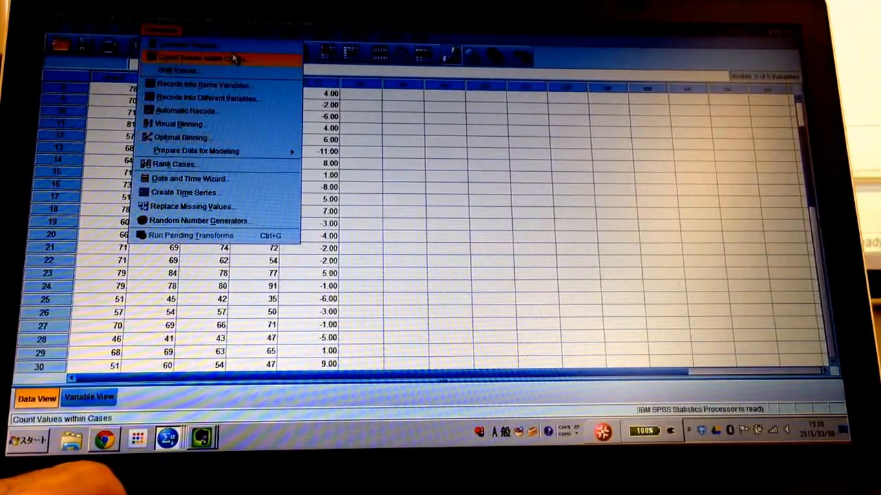
Compute a T3_T2 variable as time3-time2 for every case.
{"action": "left_click", "coordinate": [200, 56]}
{"action": "type", "text": "T3_T2"}
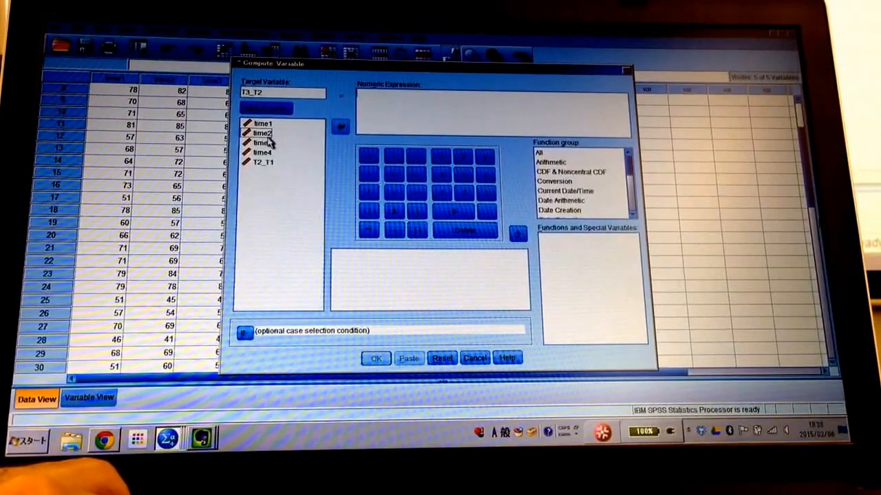
{"action": "left_click", "coordinate": [263, 141]}
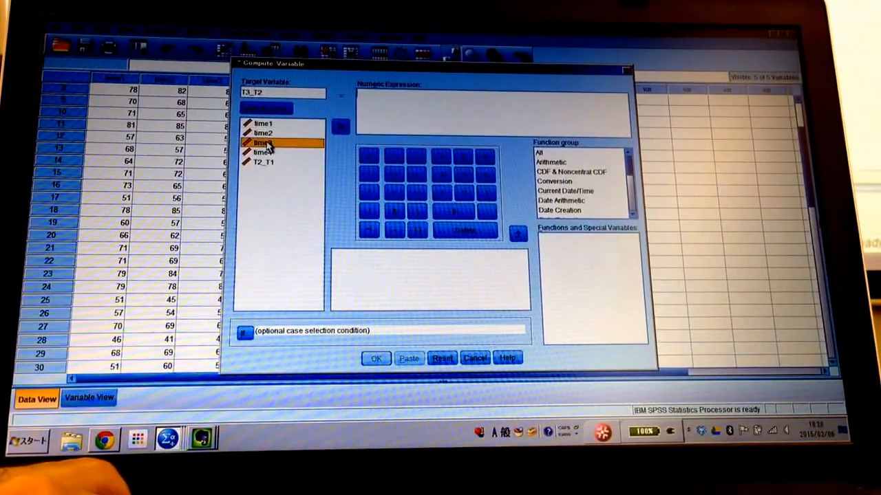
{"action": "left_click", "coordinate": [341, 127]}
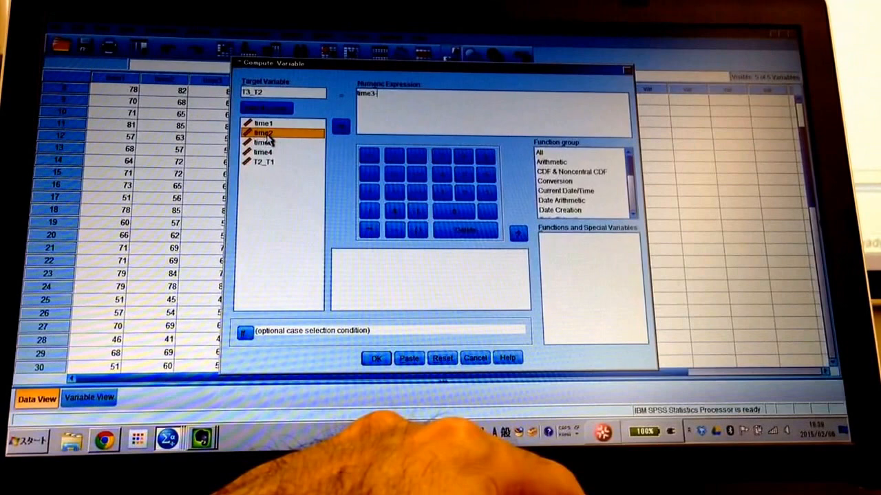
{"action": "left_click", "coordinate": [341, 127]}
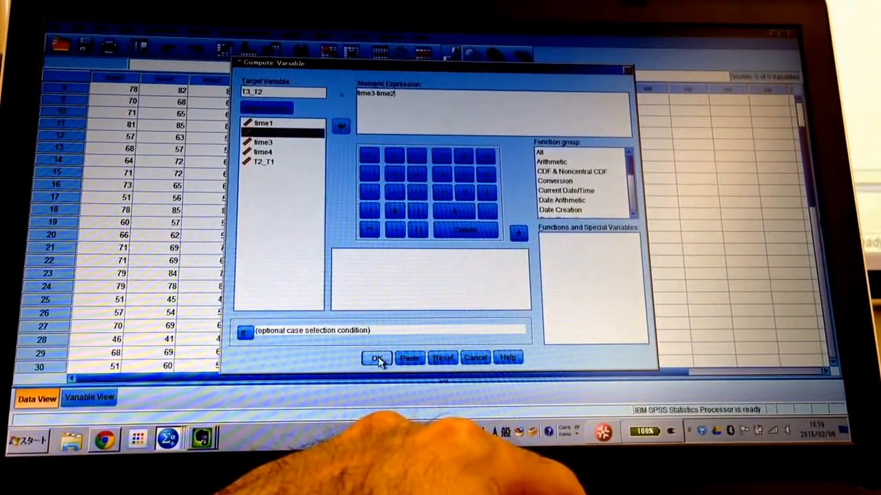
{"action": "left_click", "coordinate": [374, 357]}
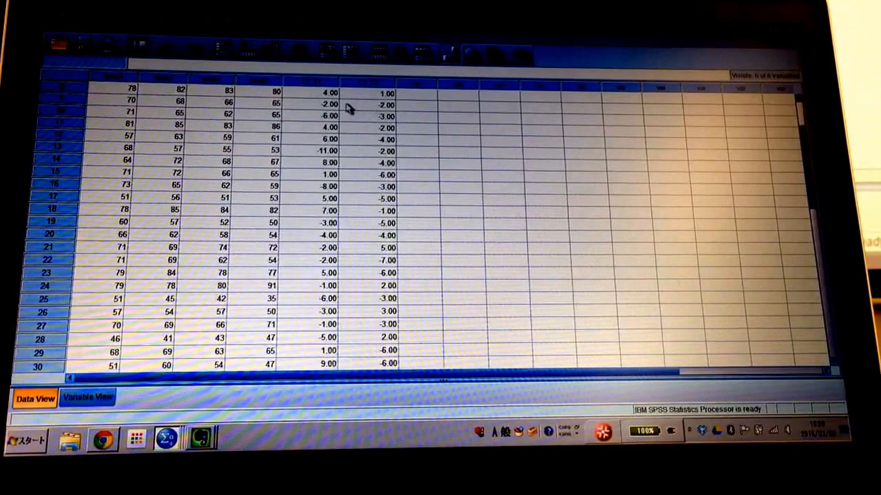
{"action": "scroll", "scroll_direction": "up", "scroll_amount": 3}
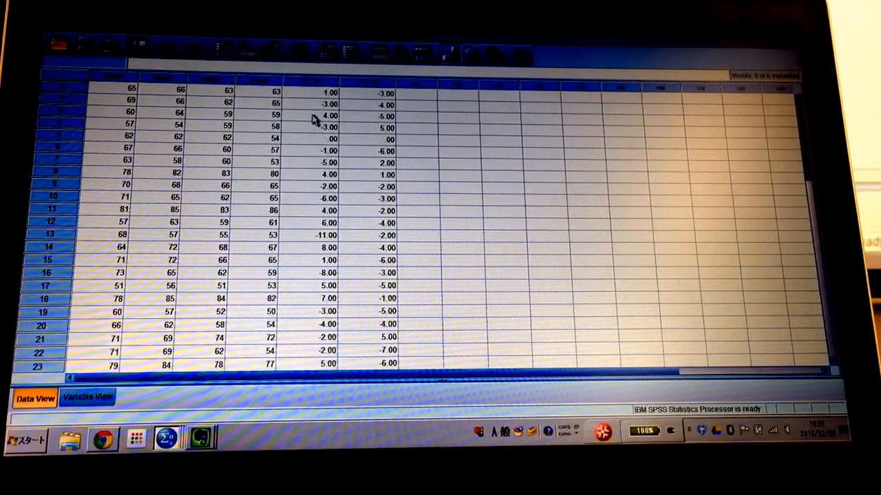
{"action": "mouse_move", "coordinate": [369, 97]}
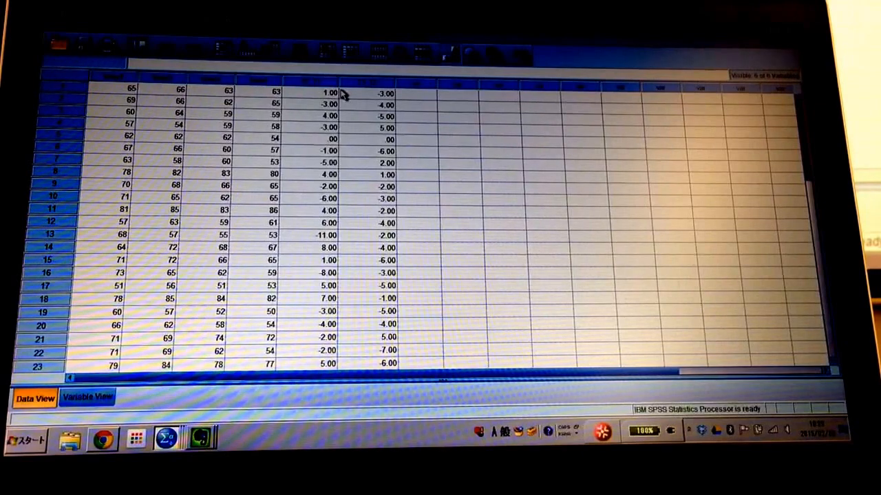
{"action": "mouse_move", "coordinate": [220, 275]}
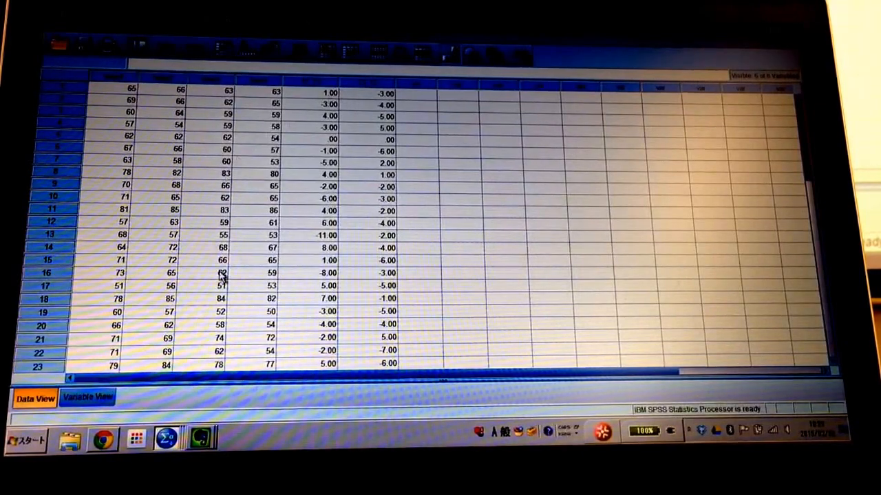
{"action": "mouse_move", "coordinate": [355, 242]}
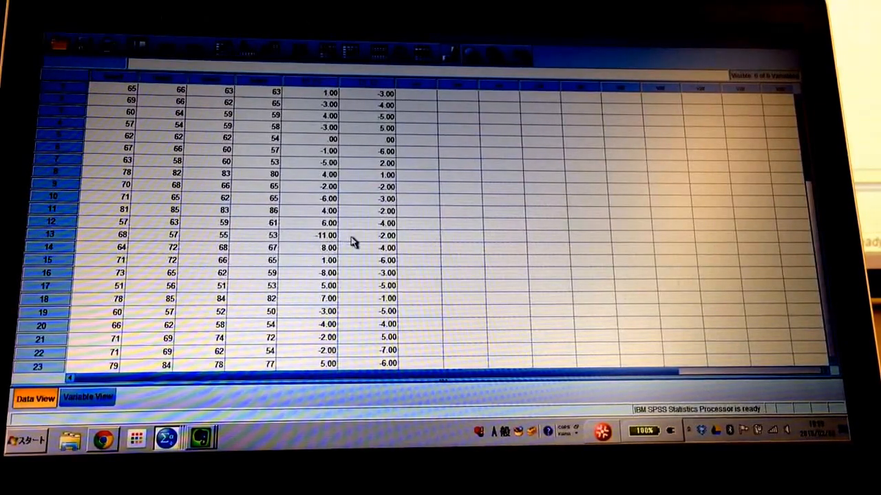
{"action": "mouse_move", "coordinate": [365, 245]}
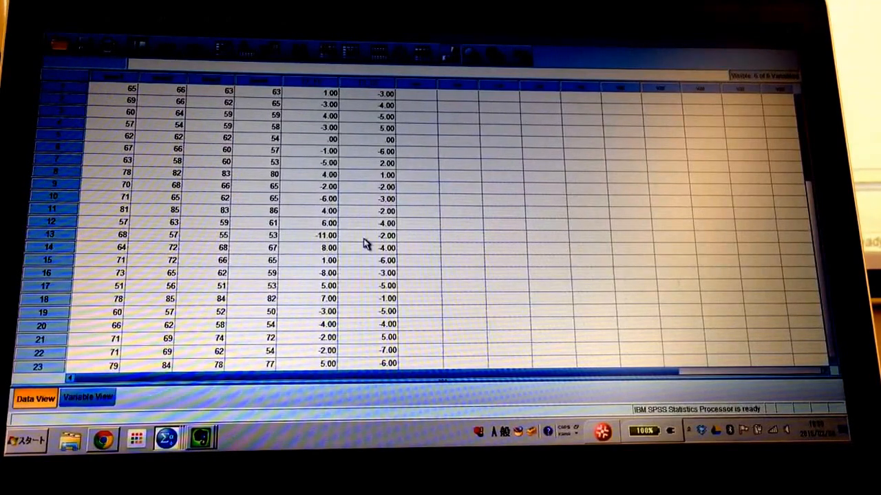
{"action": "scroll", "scroll_direction": "down", "scroll_amount": 3}
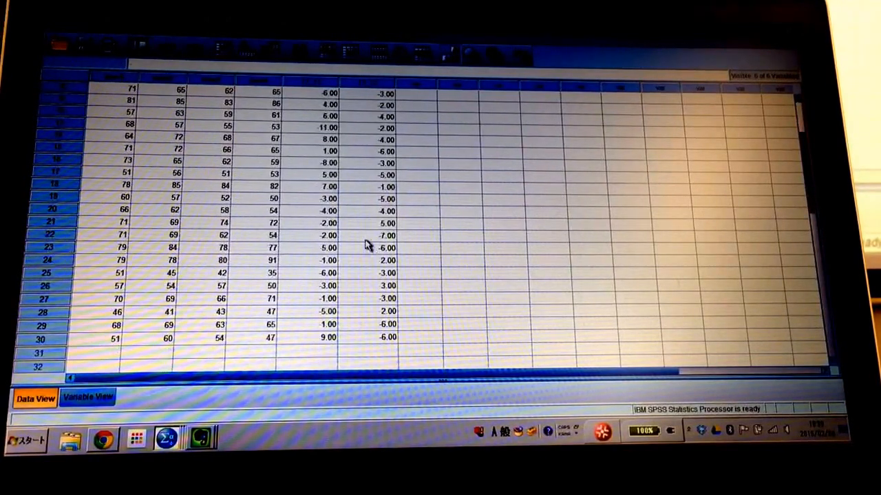
{"action": "left_click", "coordinate": [385, 235]}
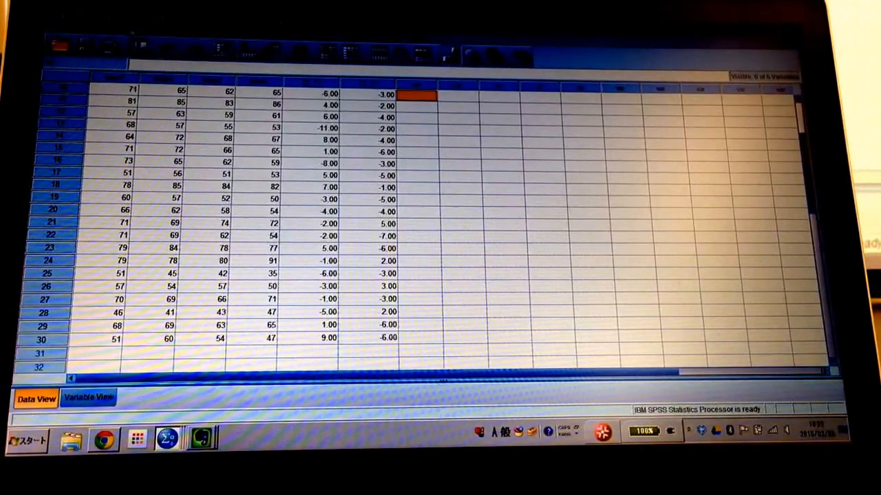
Reset the previous settings and compute T4_T3 as time4-time3.
{"action": "left_click", "coordinate": [162, 33]}
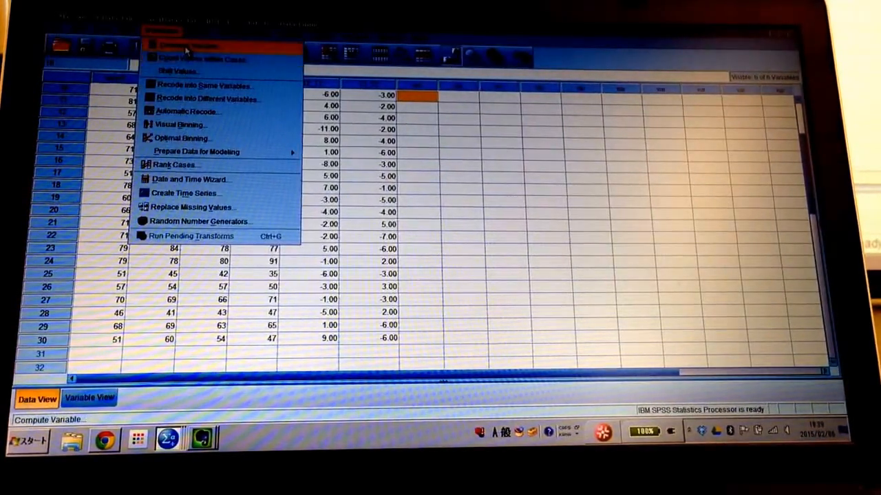
{"action": "left_click", "coordinate": [192, 45]}
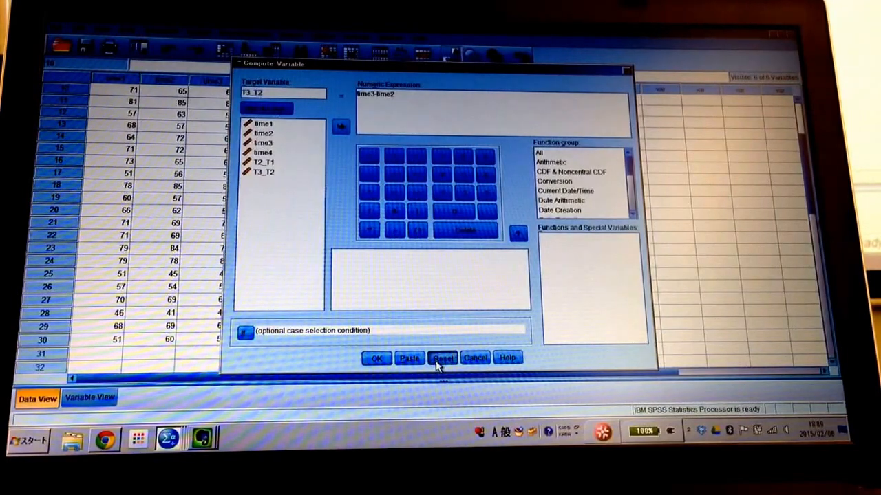
{"action": "left_click", "coordinate": [443, 357]}
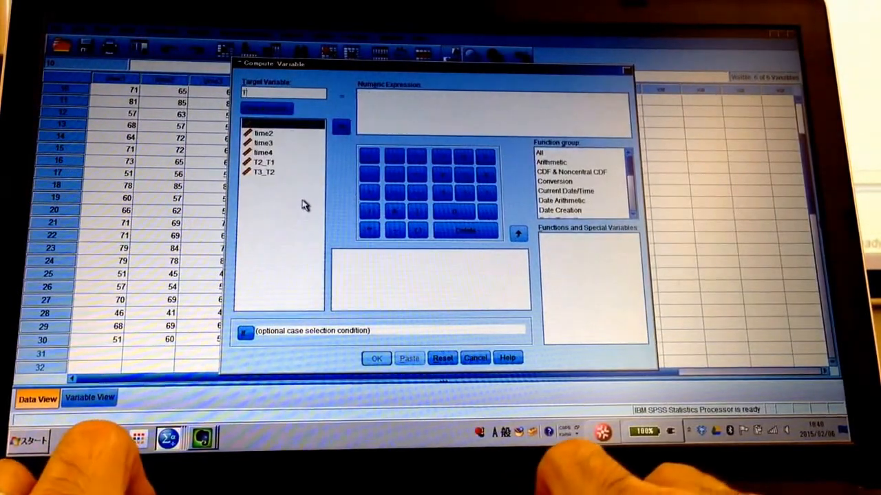
{"action": "type", "text": "T4"}
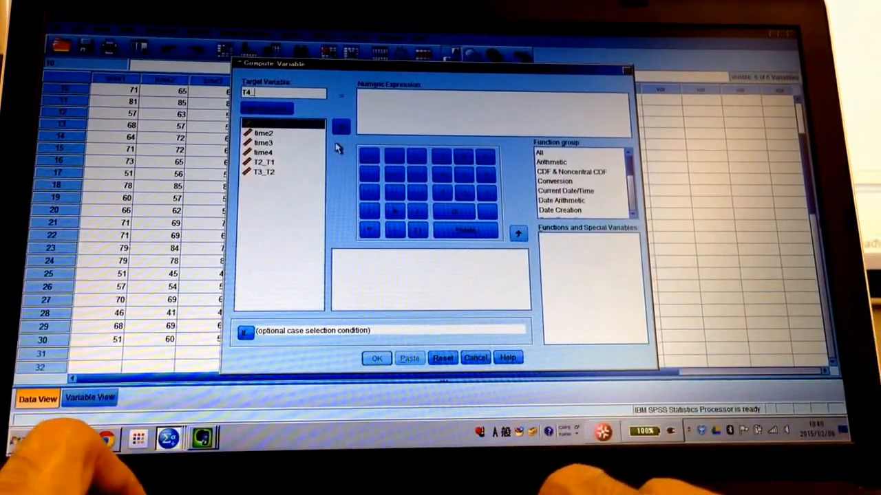
{"action": "type", "text": "_T3"}
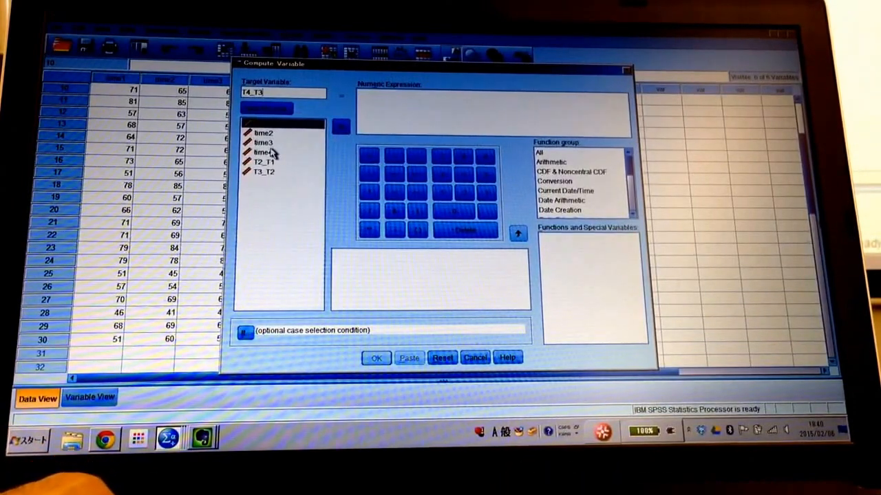
{"action": "left_click", "coordinate": [264, 151]}
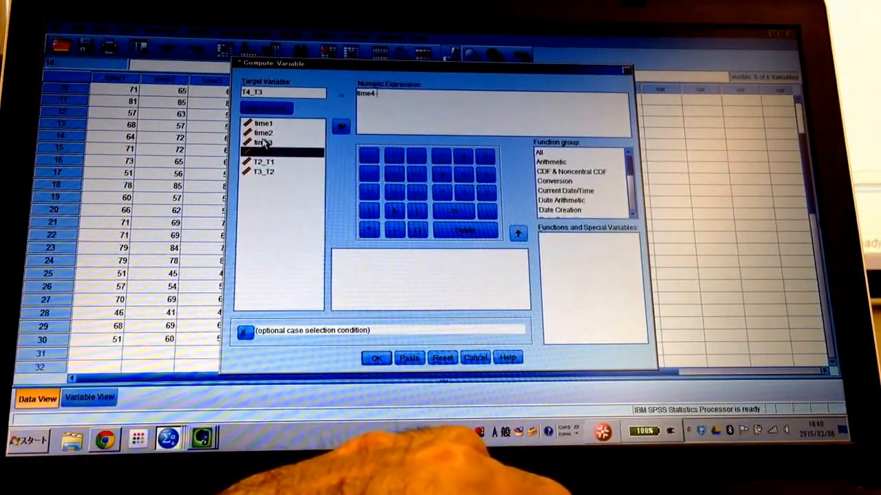
{"action": "left_click", "coordinate": [263, 142]}
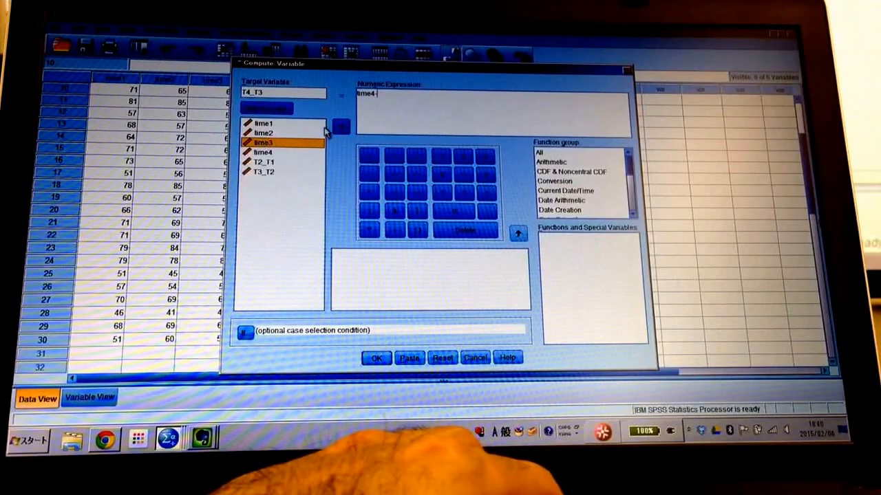
{"action": "left_click", "coordinate": [341, 126]}
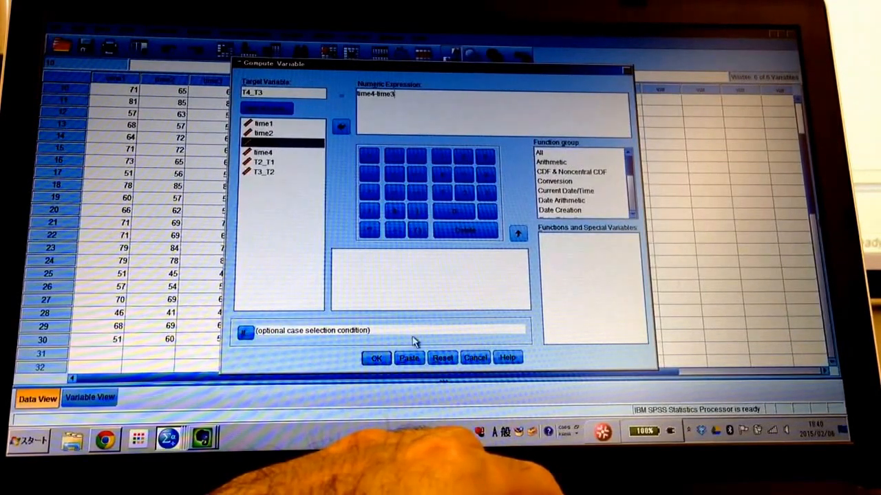
{"action": "left_click", "coordinate": [377, 358]}
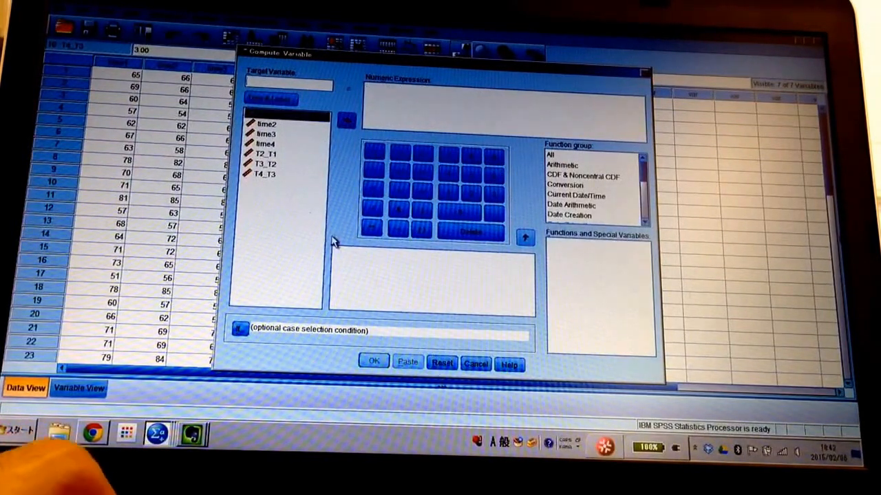
{"action": "mouse_move", "coordinate": [306, 198]}
{"action": "type", "text": "T4_"}
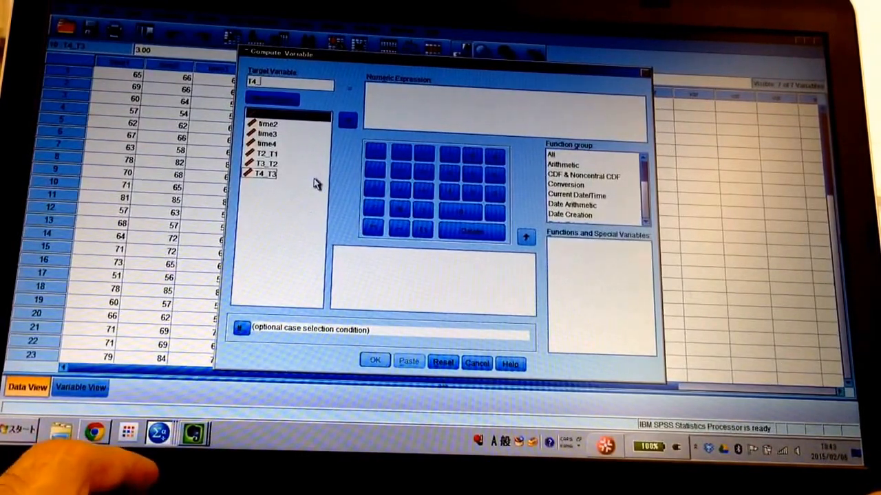
Enter T4_T3 as the target variable of the new computation.
{"action": "type", "text": "T3"}
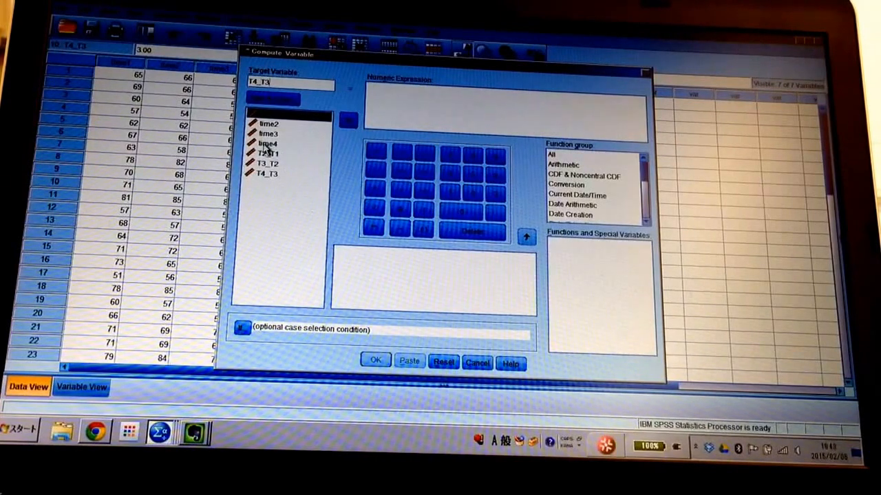
Begin the T4_T3 expression with time4 as its first term.
{"action": "left_click", "coordinate": [267, 144]}
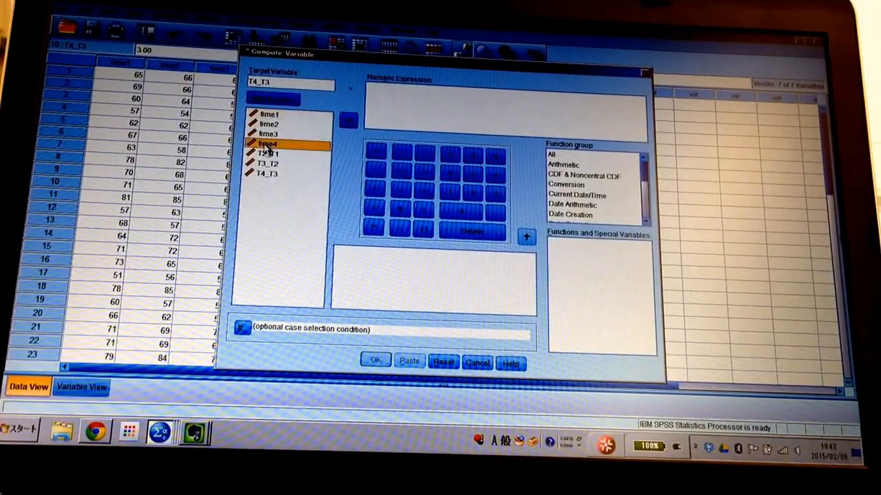
{"action": "left_click", "coordinate": [349, 121]}
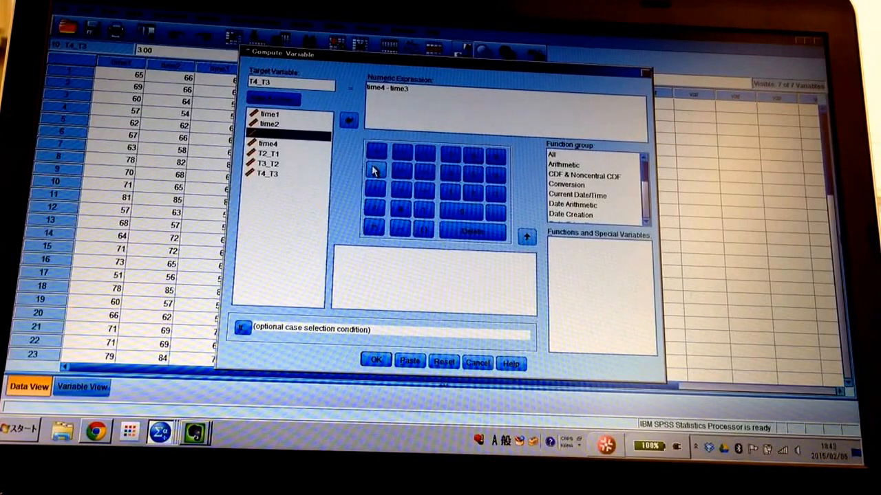
{"action": "mouse_move", "coordinate": [410, 165]}
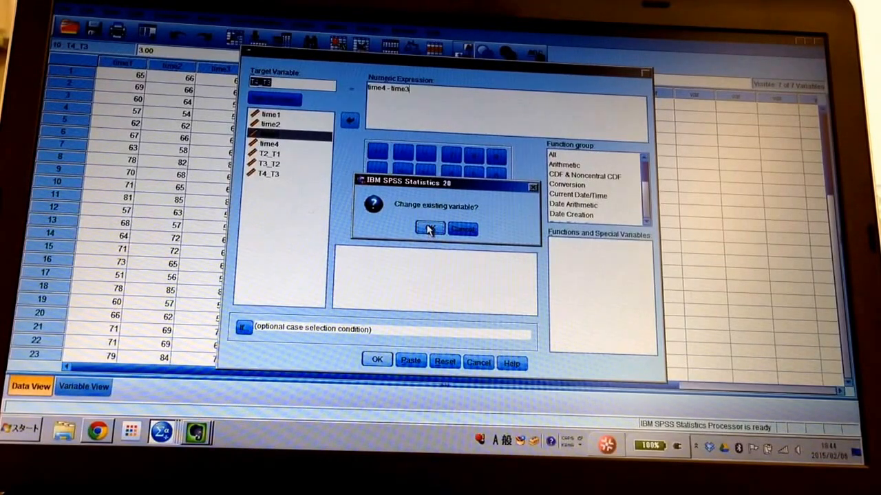
Confirm overwriting the existing T4_T3 variable so it is recomputed as time4 minus time3.
{"action": "left_click", "coordinate": [430, 228]}
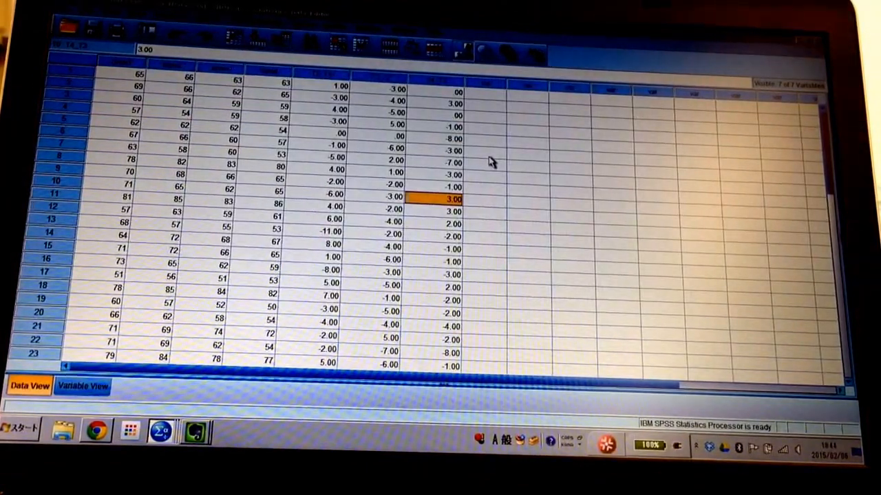
{"action": "mouse_move", "coordinate": [434, 150]}
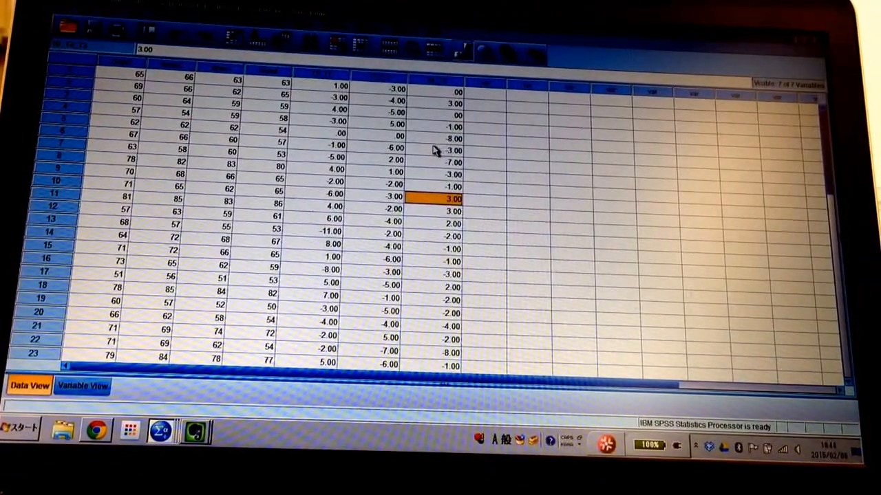